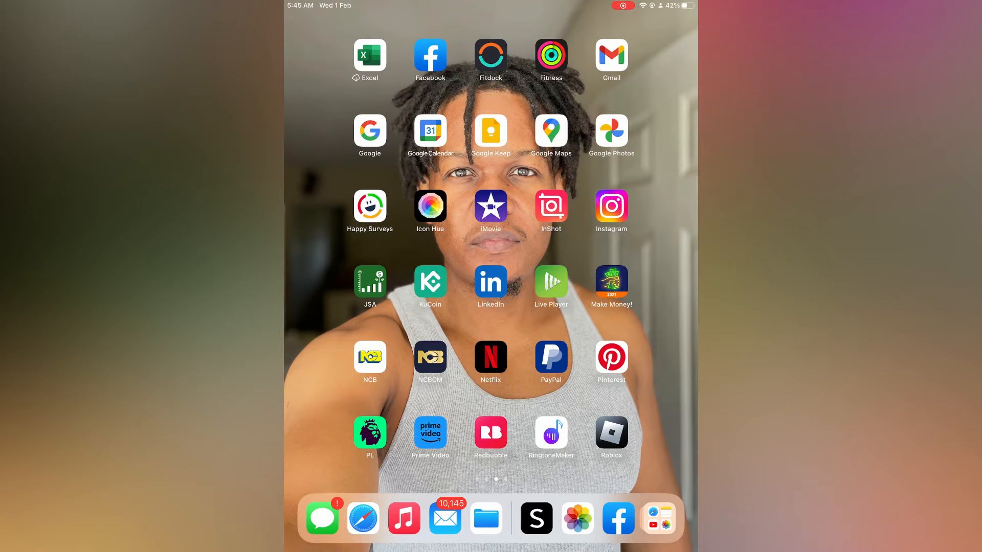
# Launch Mail from the dock and put the All Mail list into edit mode.
pyautogui.click(445, 518)
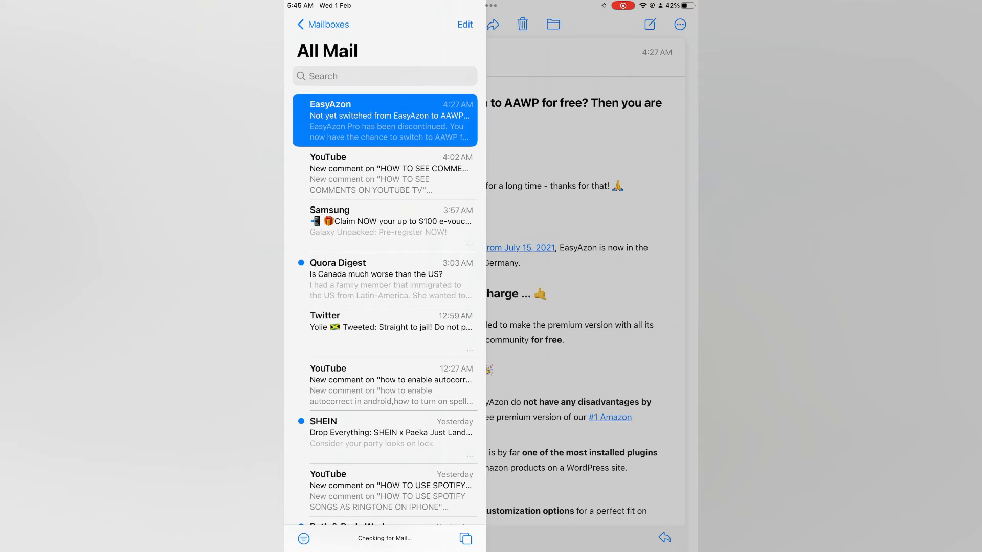
pyautogui.click(464, 25)
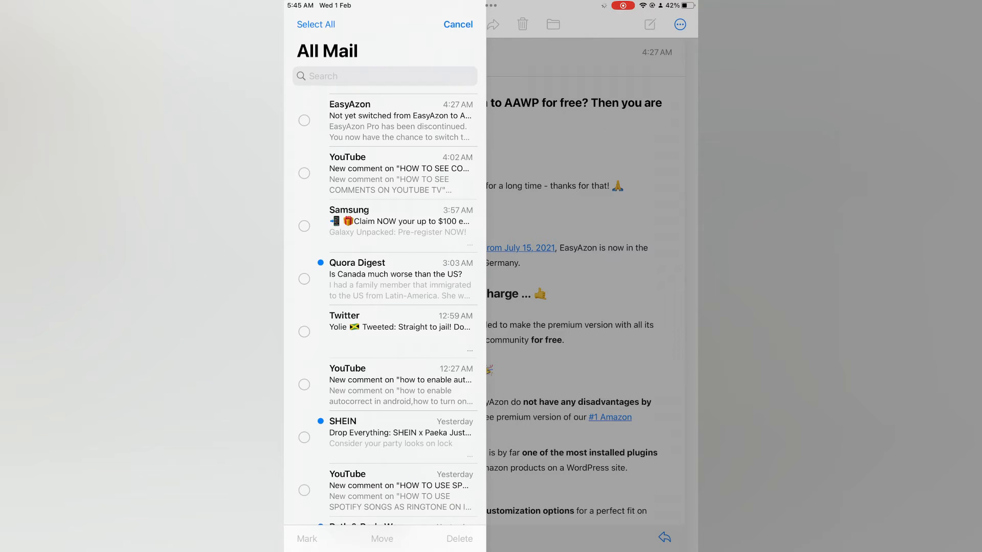
# Select every message in All Mail with Select All.
pyautogui.click(316, 25)
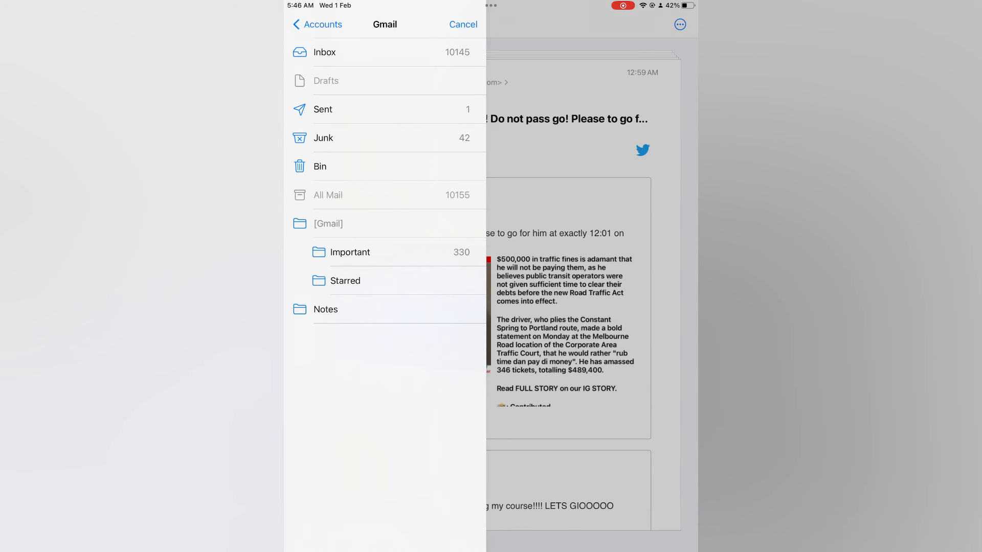
# Move the selected messages into the Gmail Bin mailbox.
pyautogui.click(327, 194)
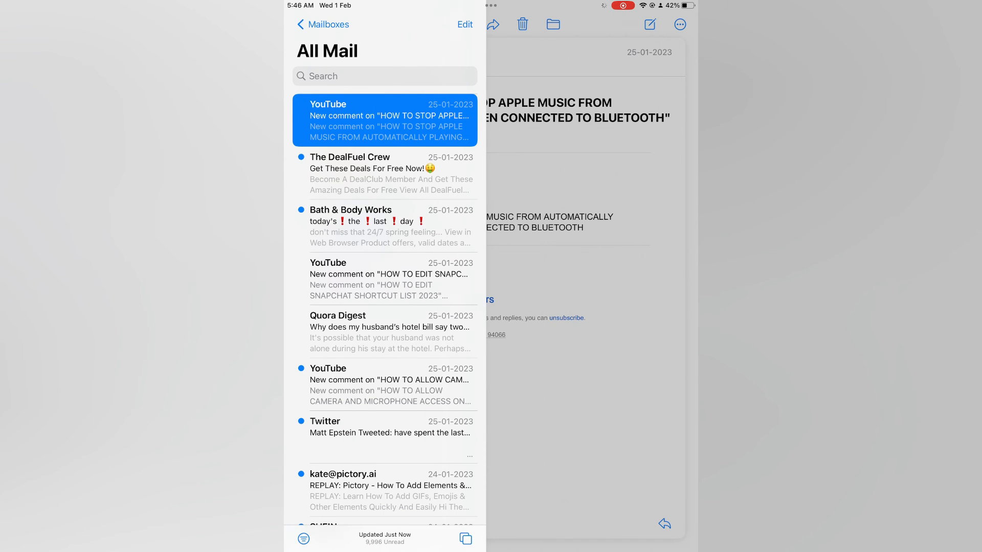
# Return to the Gmail mailboxes overview showing Bin at 242 and All Mail at 9913.
pyautogui.scroll(-3)
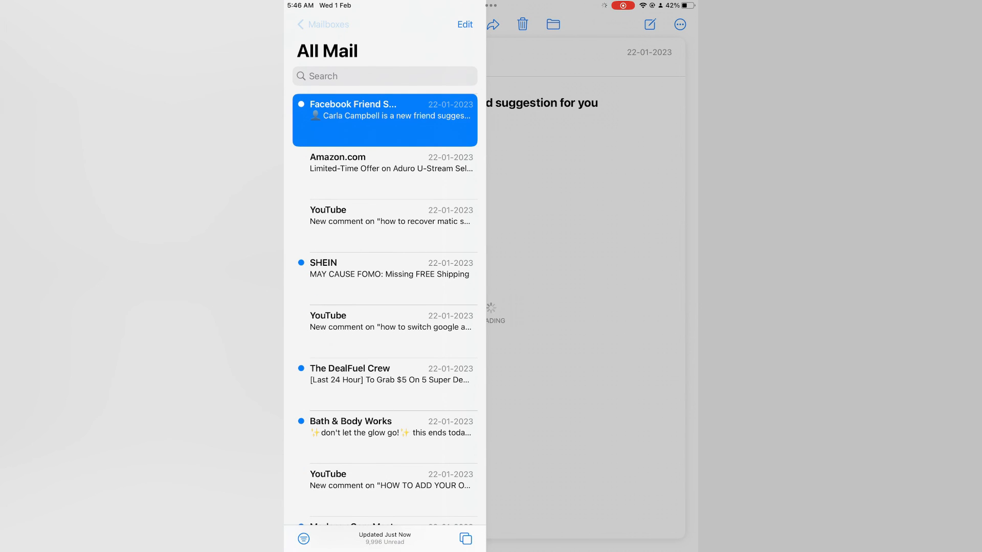
pyautogui.click(322, 25)
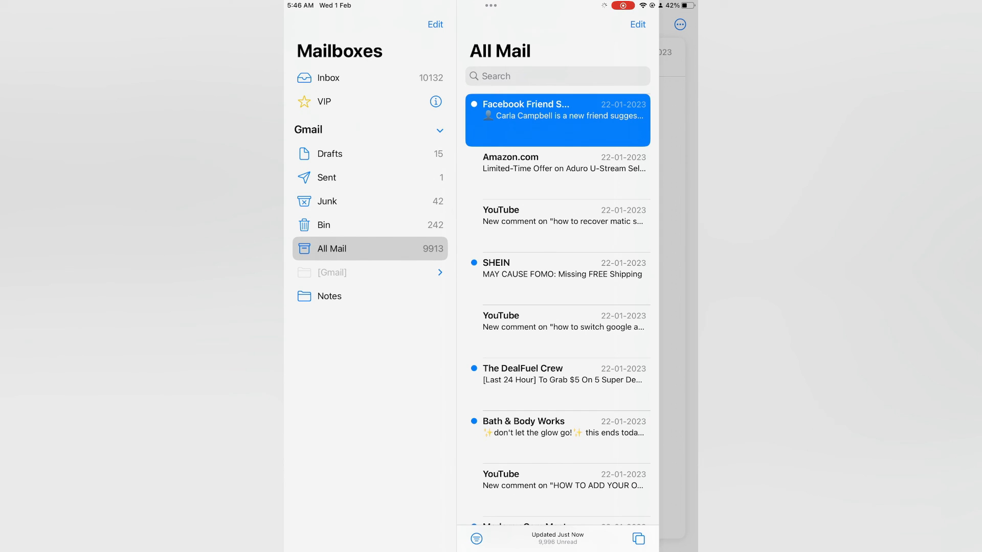